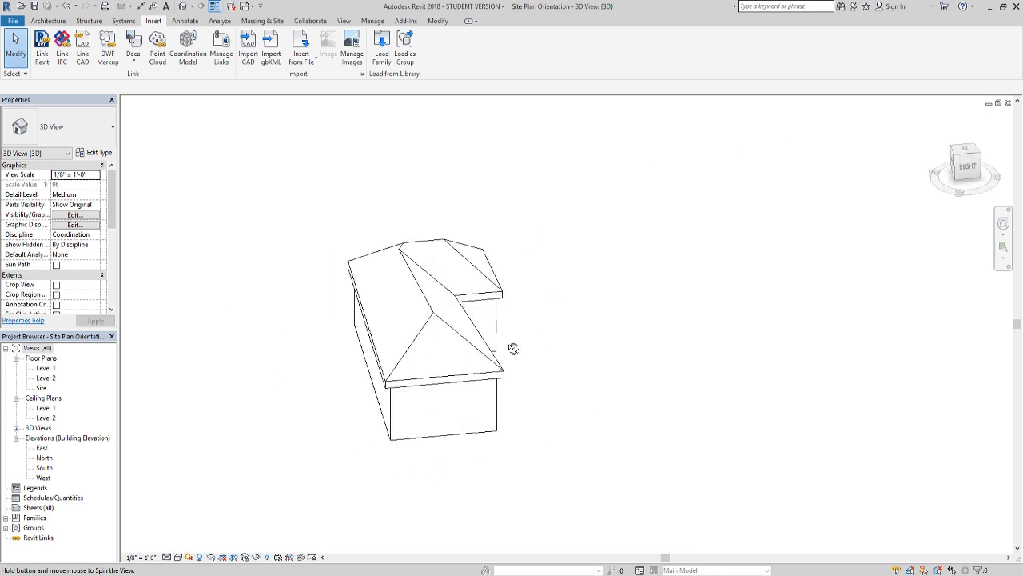
Link Climbing Wall 1.rvt into the project beside the house, positioned origin to origin.
left_click_drag(516, 348, 455, 330)
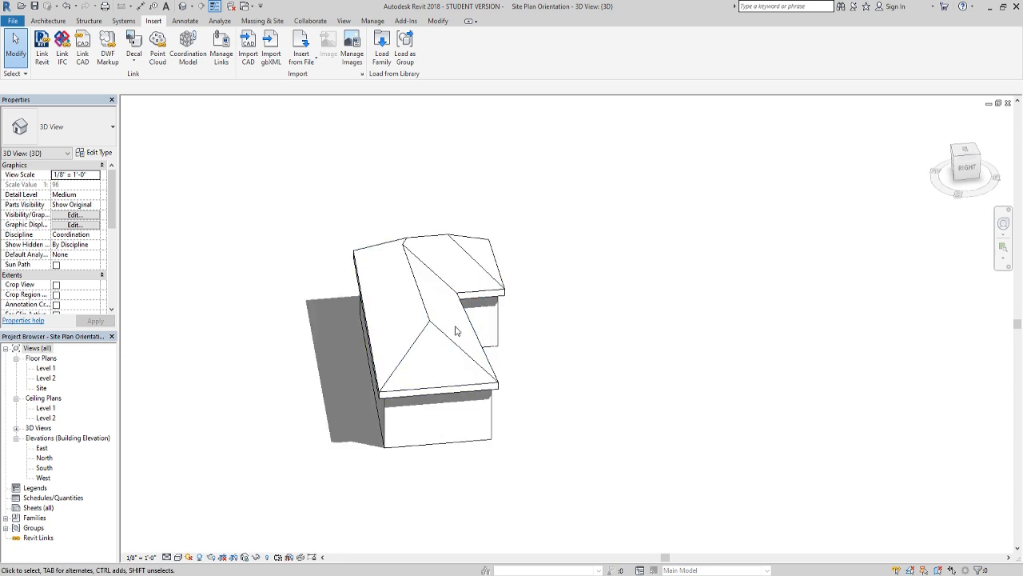
mouse_move(562, 362)
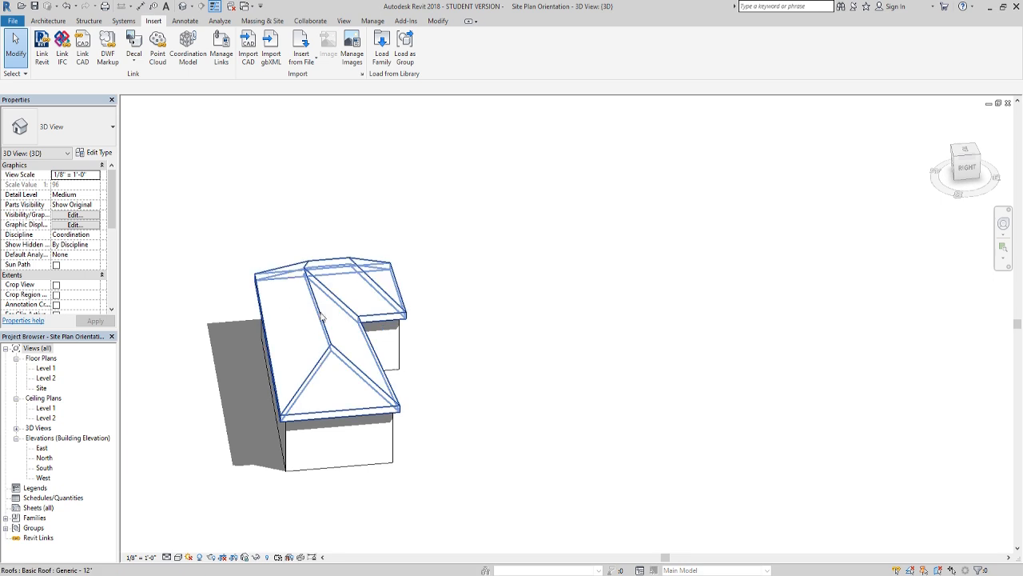
left_click(247, 348)
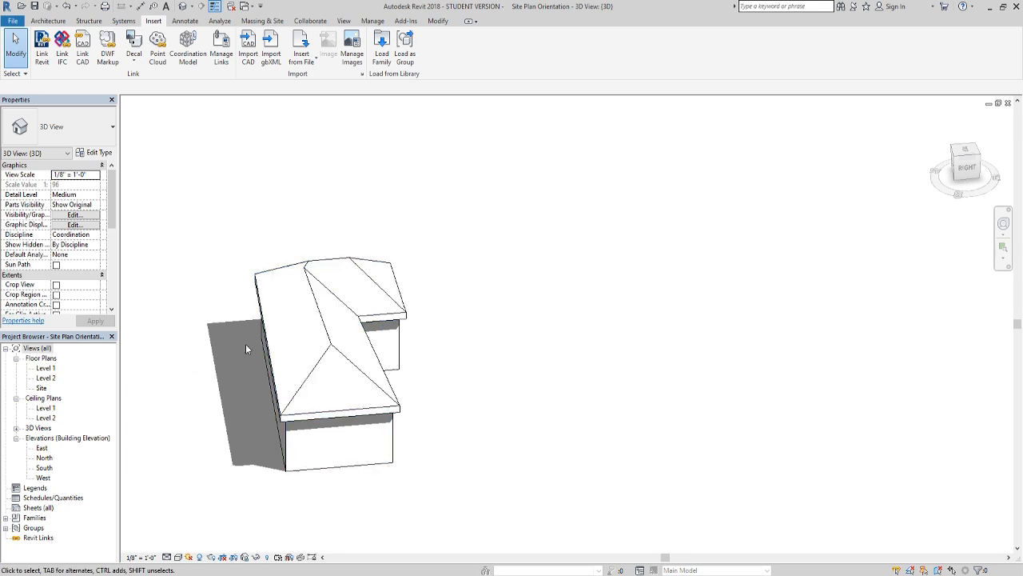
mouse_move(252, 146)
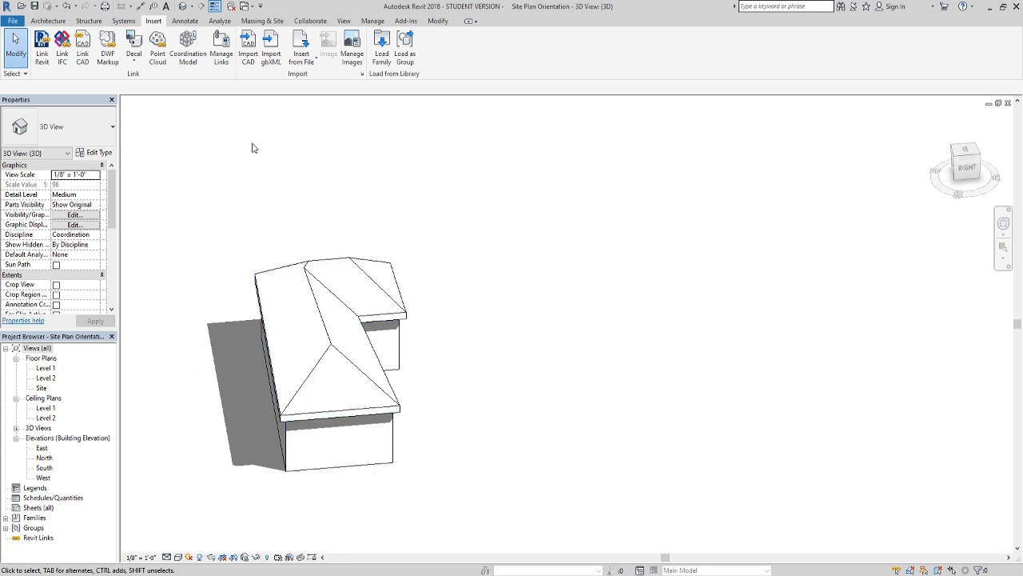
left_click(48, 20)
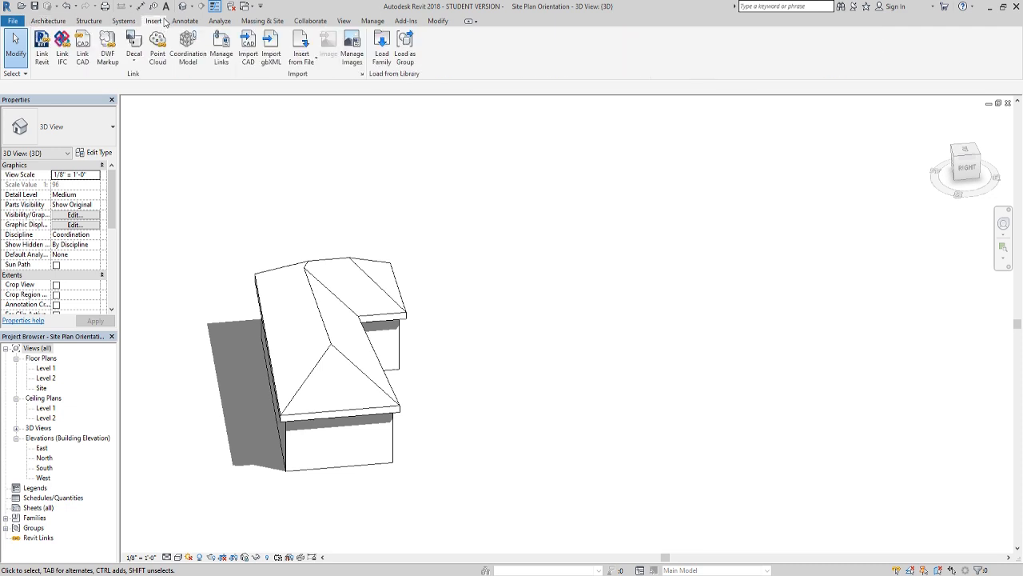
left_click(42, 48)
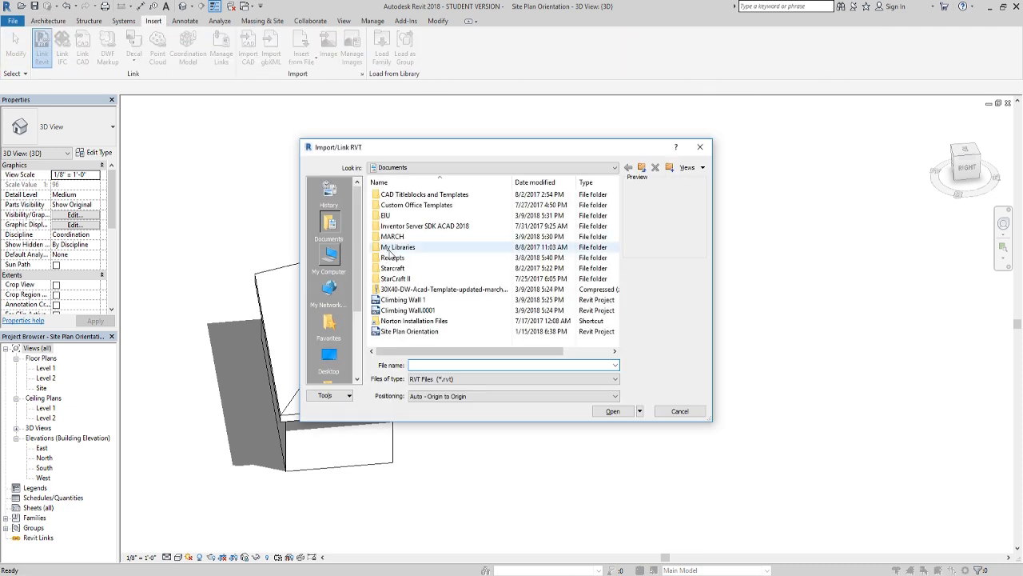
left_click(408, 299)
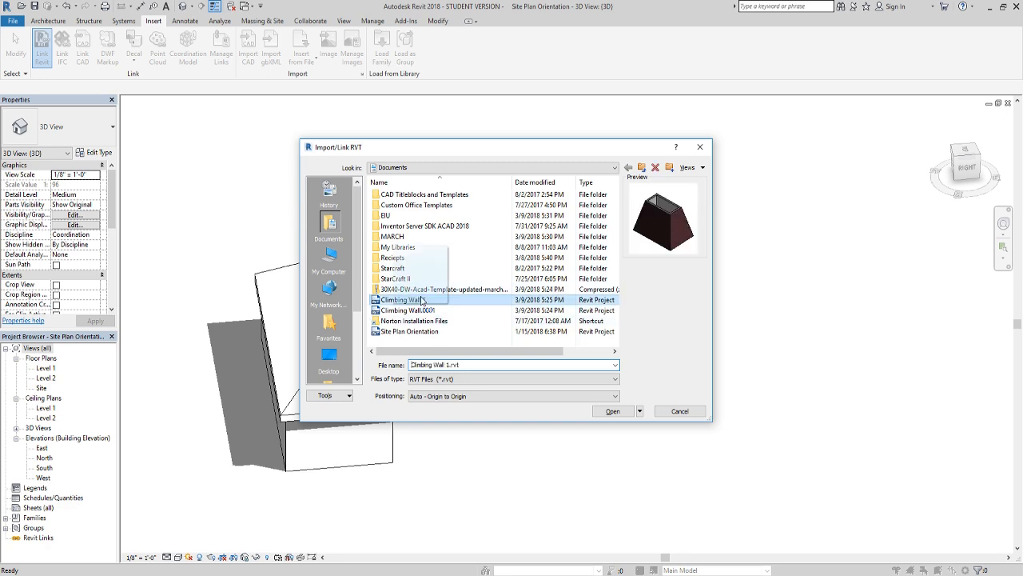
left_click(612, 410)
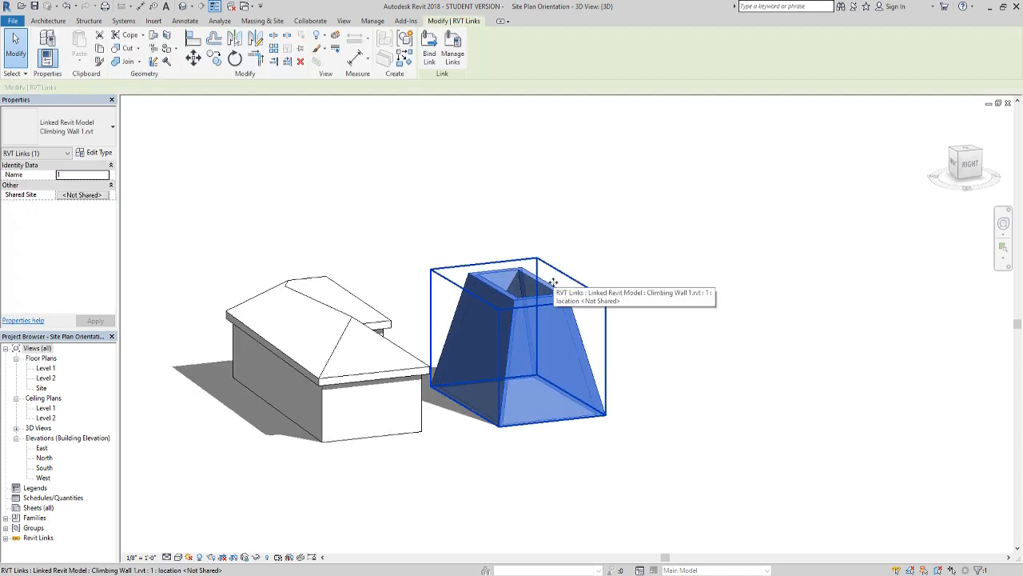
Bind the Climbing Wall 1 link with default options and remove the leftover link.
left_click(429, 50)
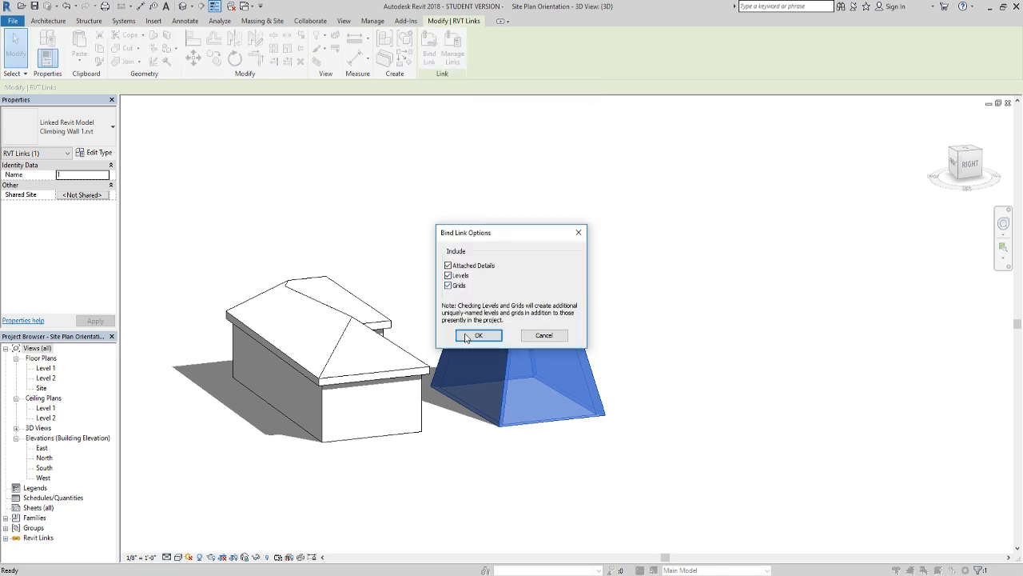
left_click(478, 335)
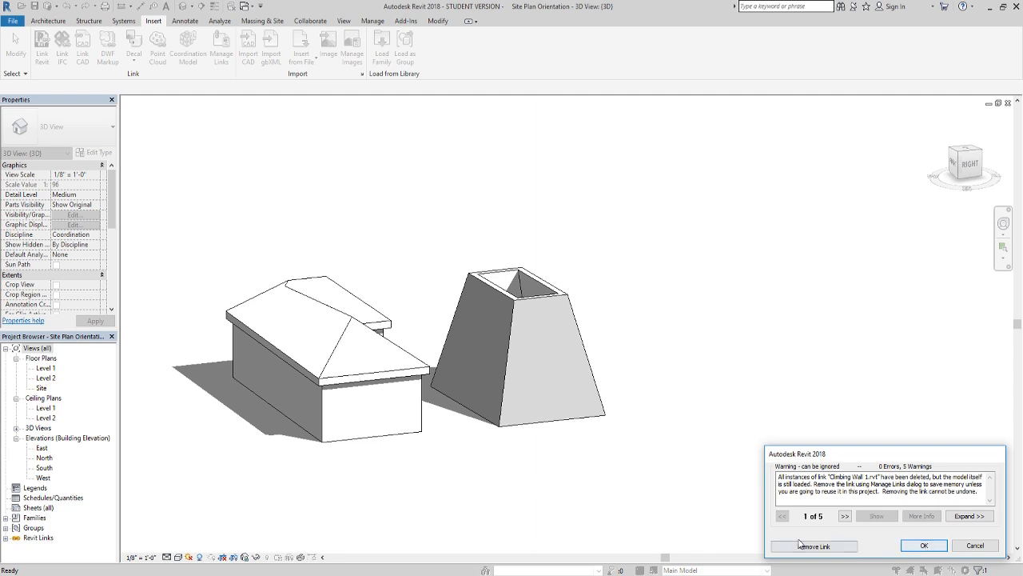
left_click(923, 545)
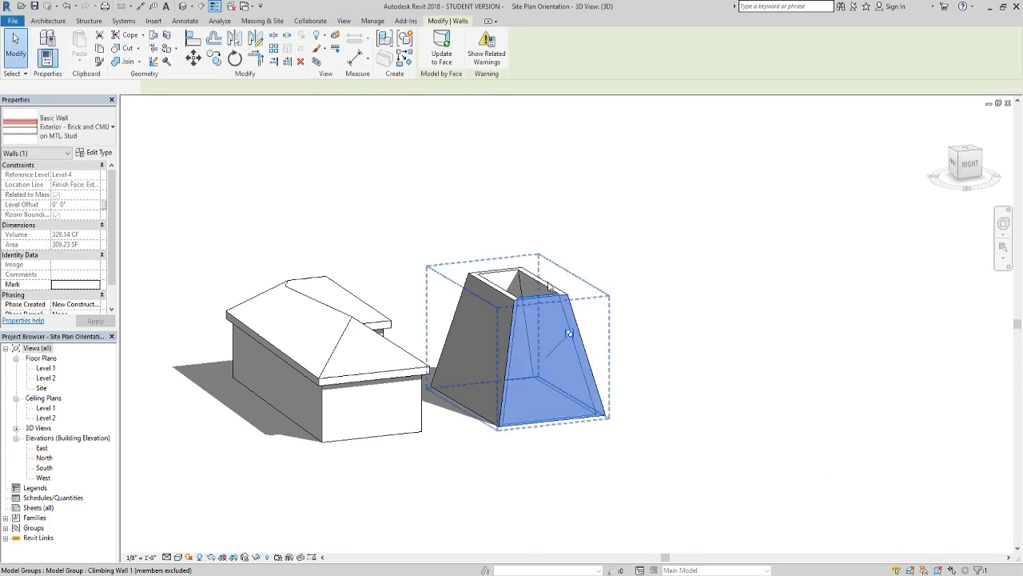
Ungroup the Climbing Wall 1 model group into separate walls and clear the selection.
left_click(520, 352)
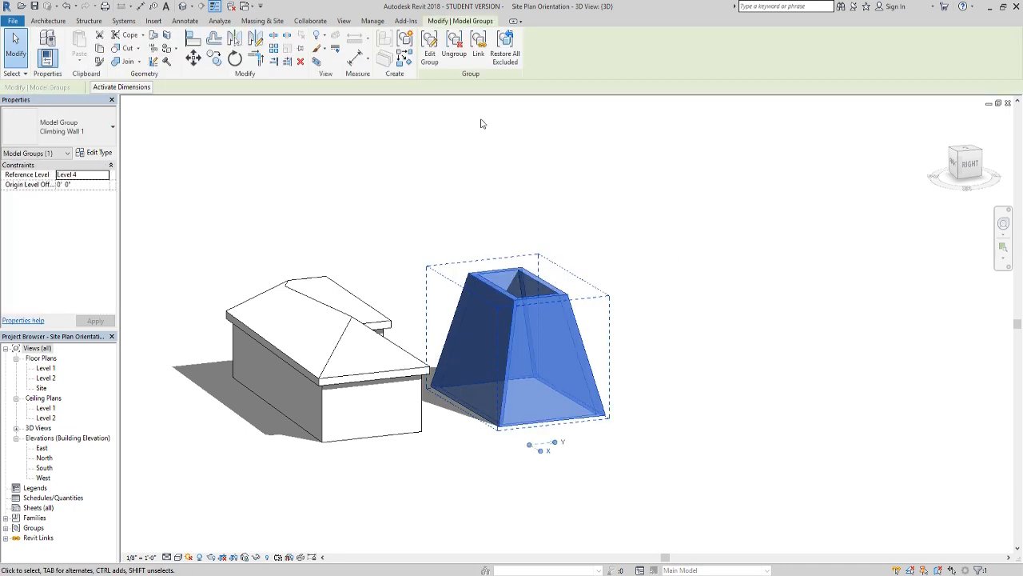
mouse_move(454, 44)
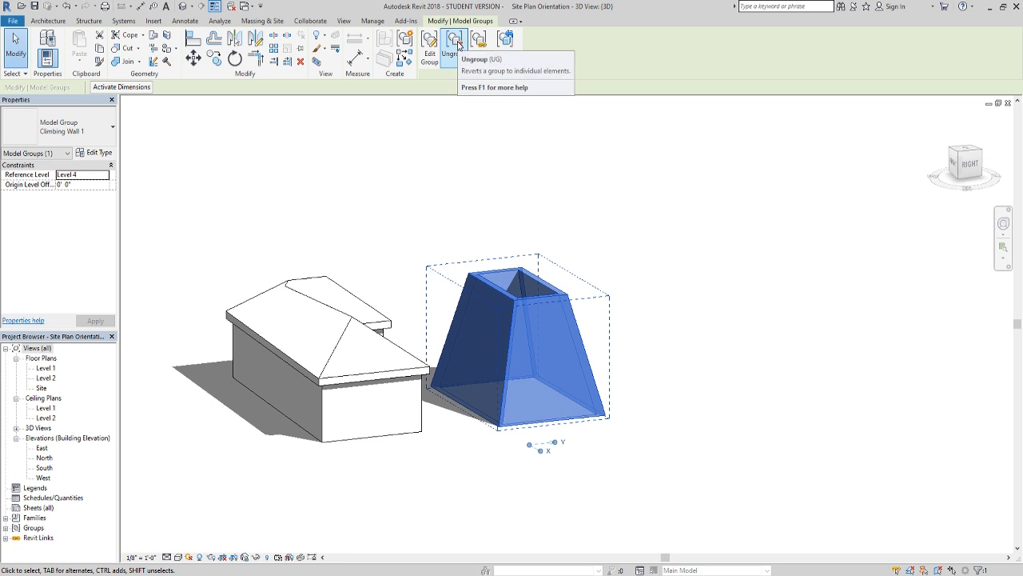
left_click(454, 43)
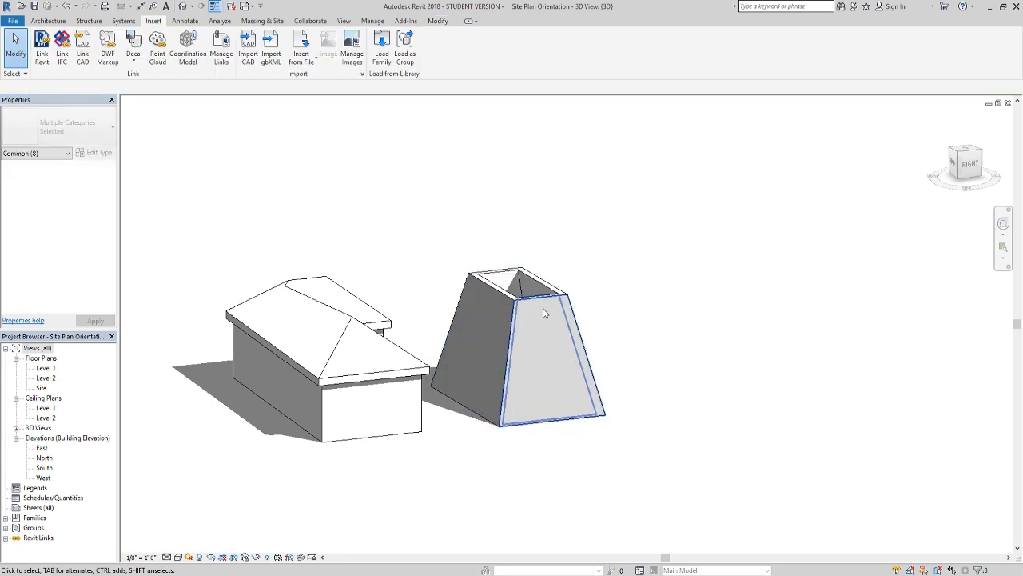
left_click(528, 352)
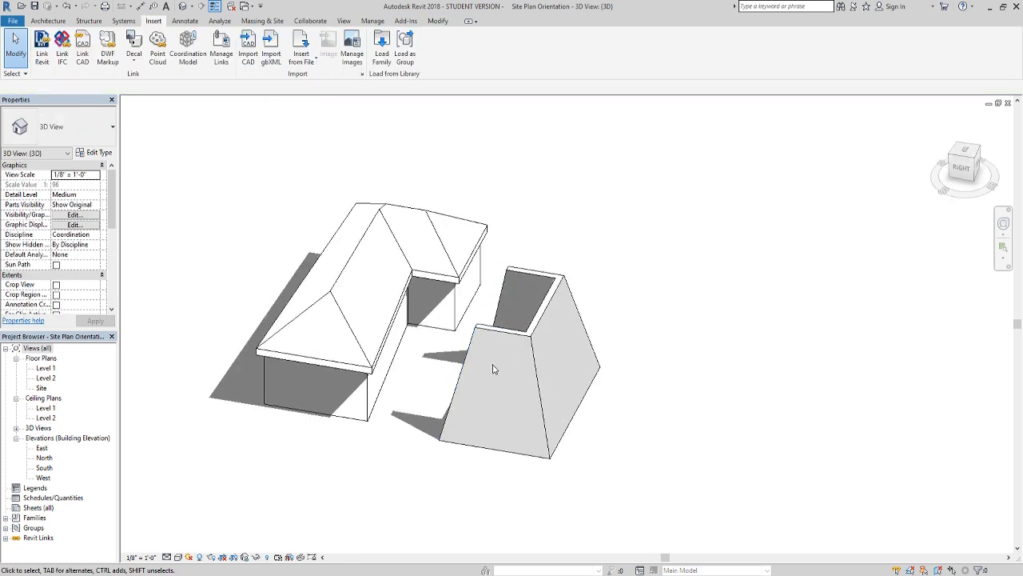
Orbit to the climbing wall's other side and select one of its walls.
left_click_drag(494, 369, 568, 422)
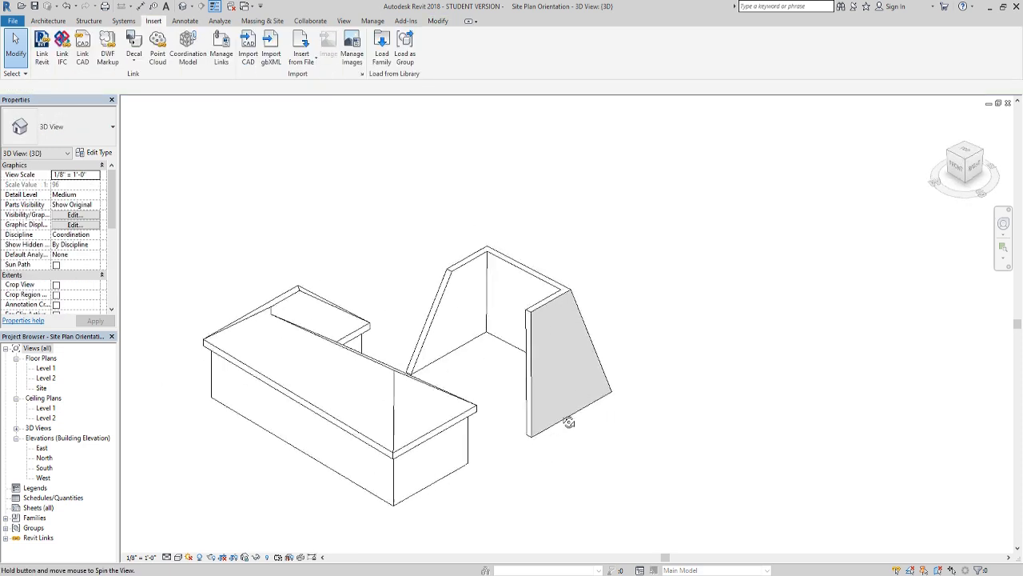
left_click(568, 376)
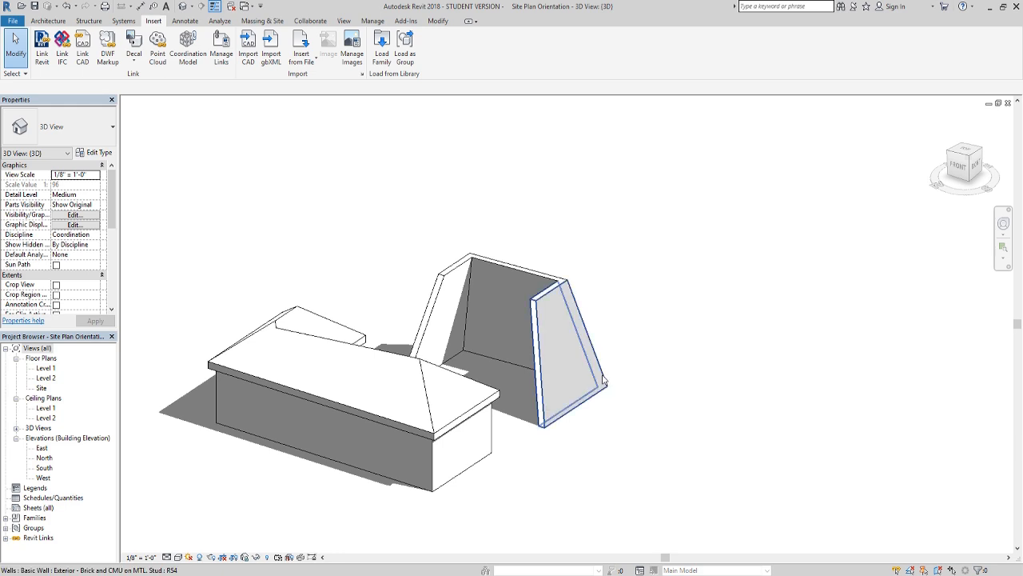
mouse_move(605, 388)
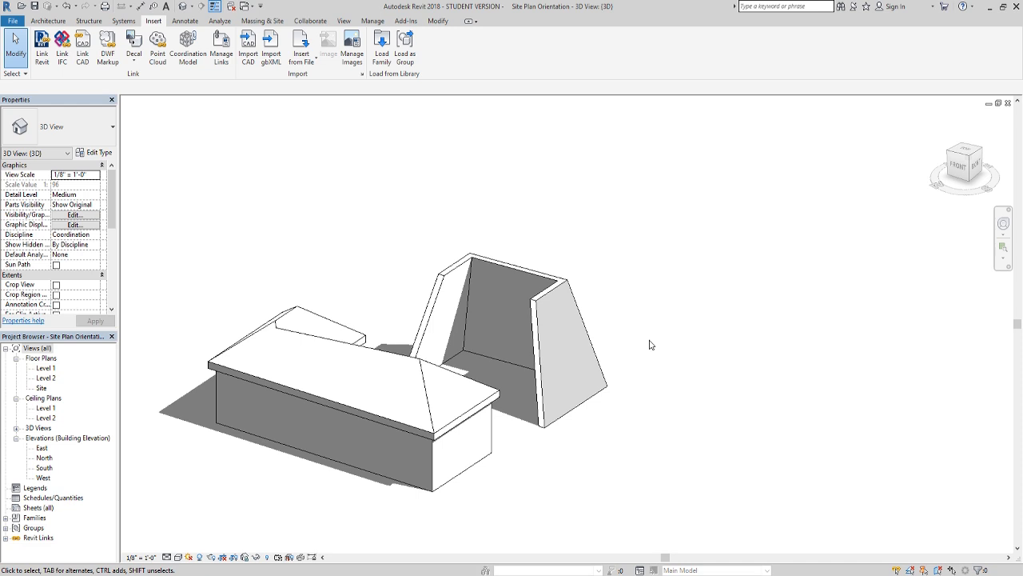
mouse_move(646, 344)
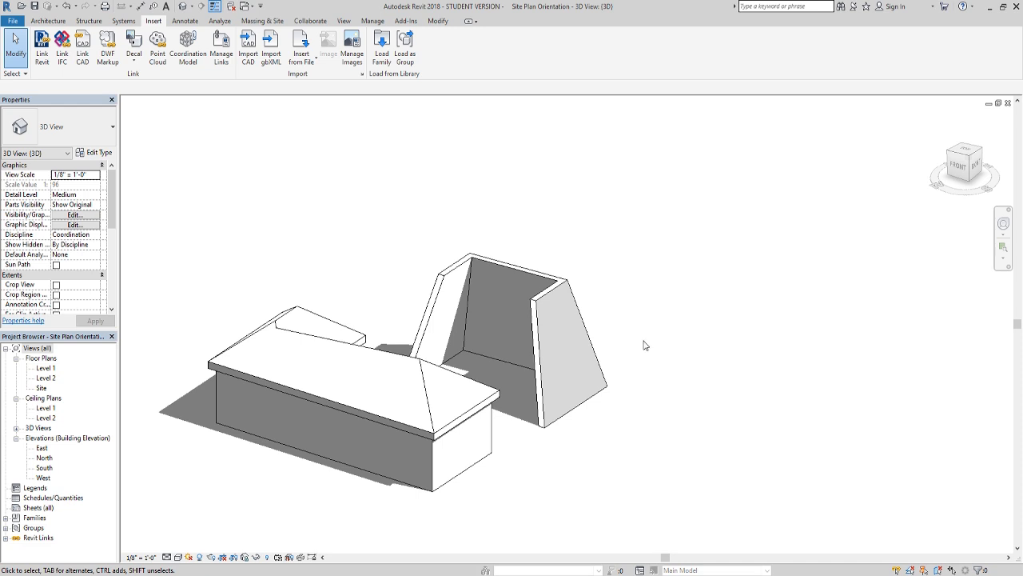